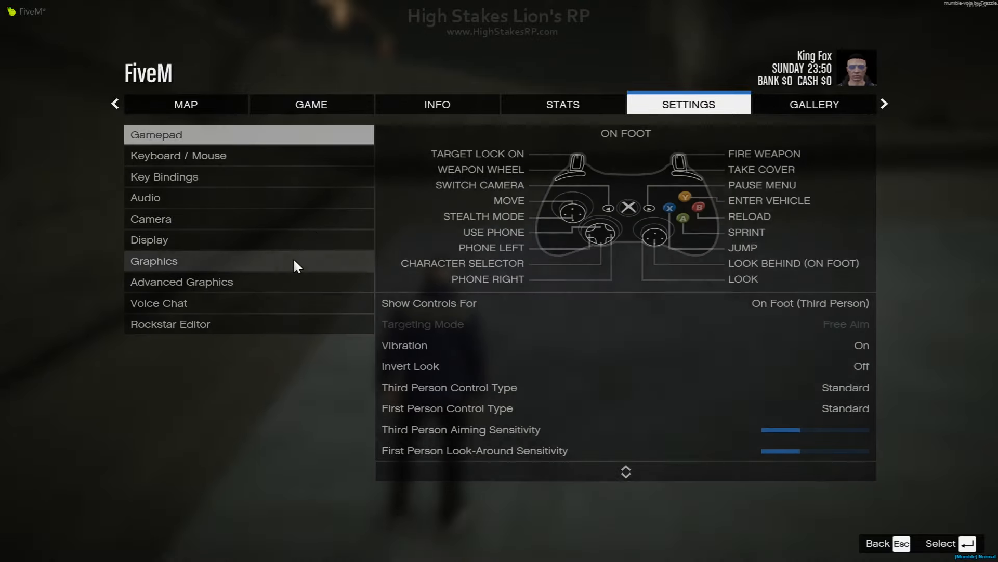
# - Show the Graphics settings in the pause menu and review the quality levels
pyautogui.click(153, 260)
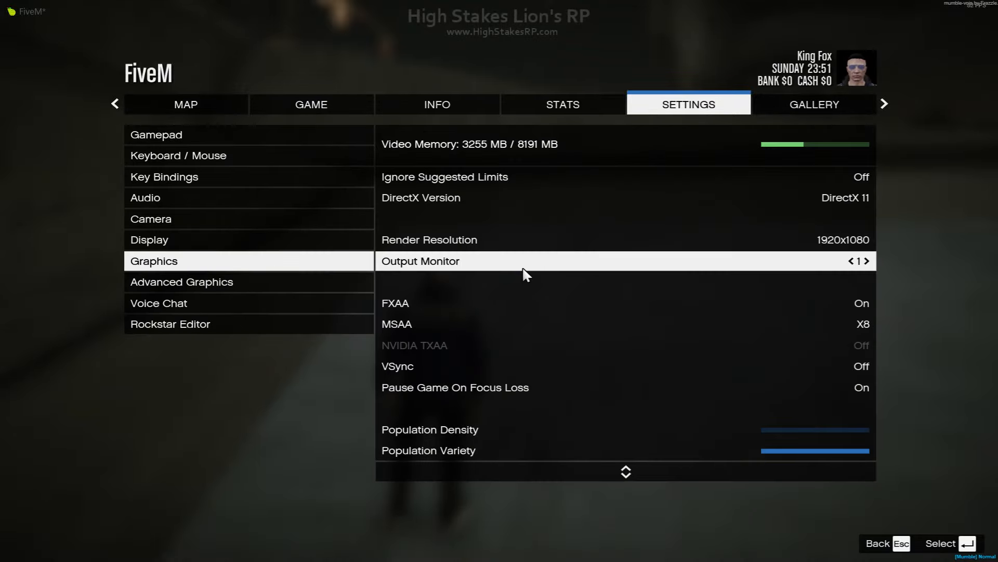
pyautogui.scroll(-3)
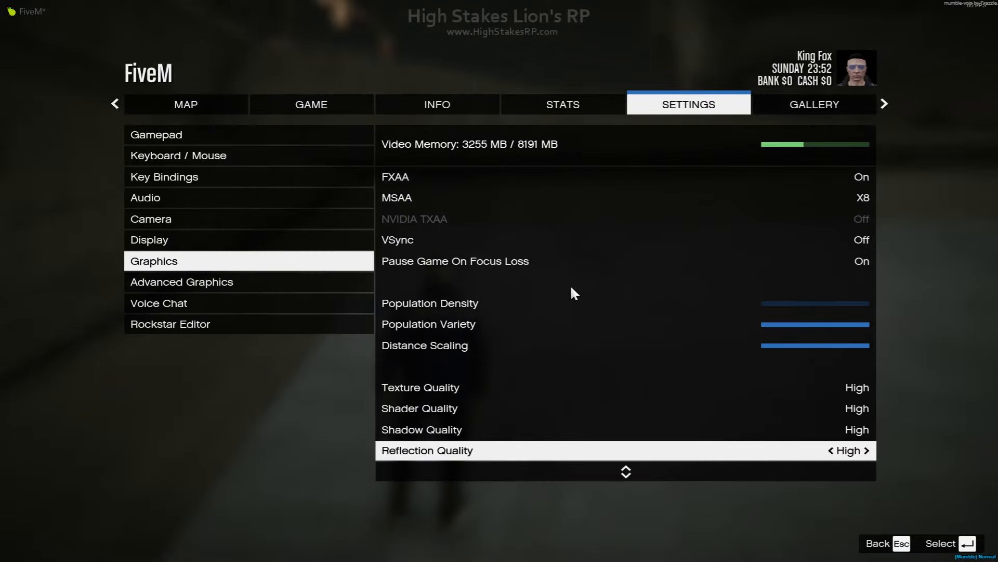
pyautogui.scroll(-3)
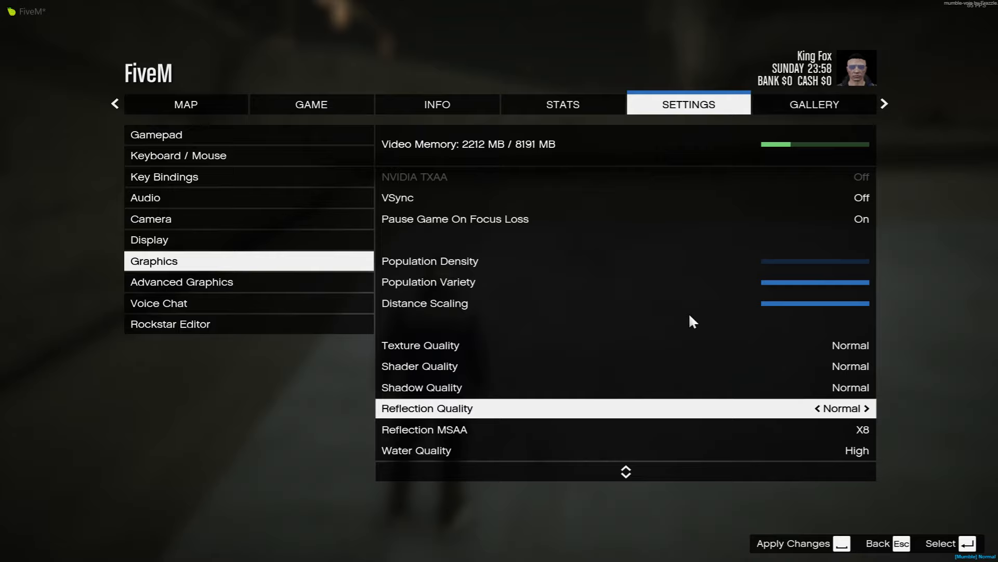
pyautogui.moveTo(831, 430)
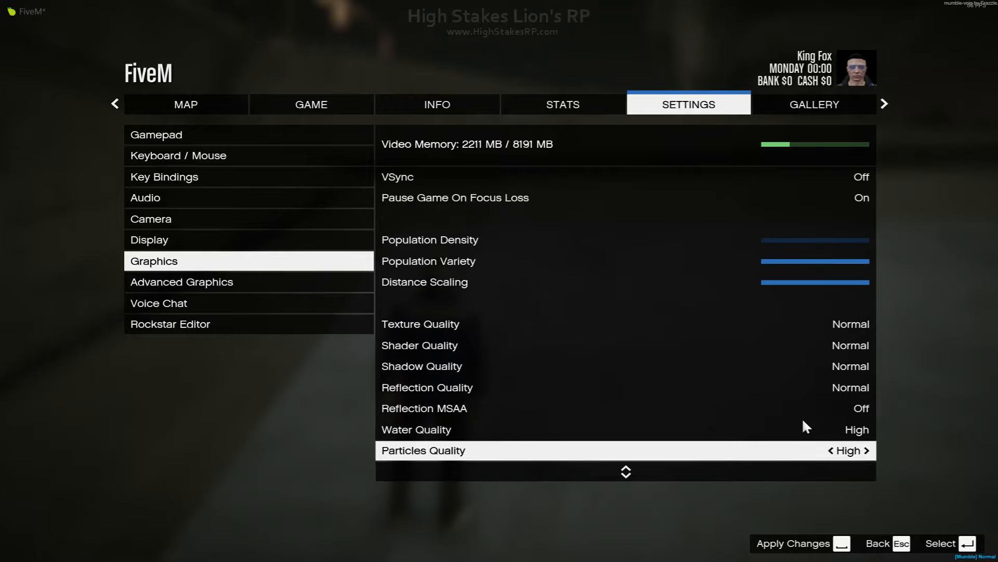
# - Set the quality rows to Normal and Reflection MSAA to Off while moving down the list
pyautogui.scroll(-3)
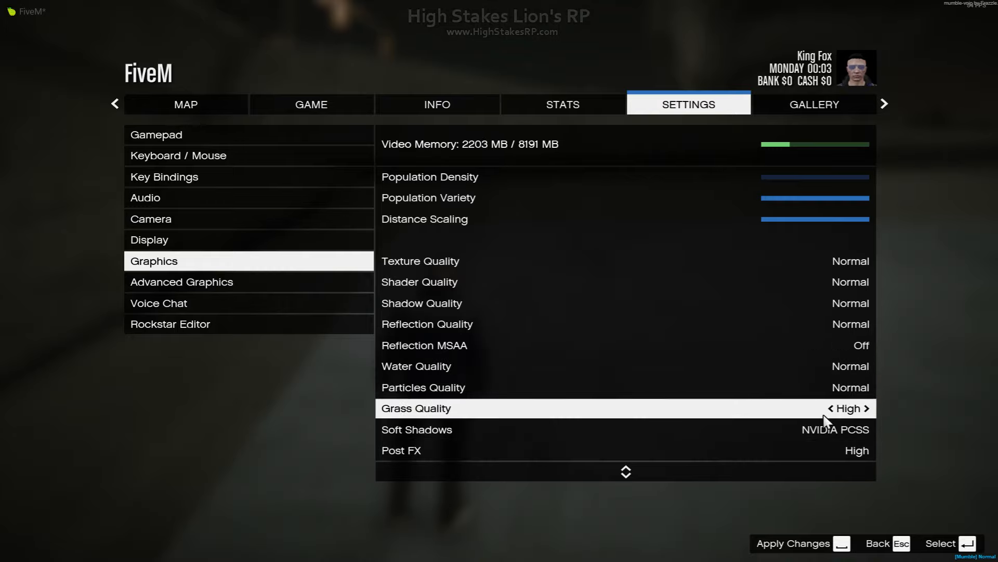
pyautogui.scroll(-3)
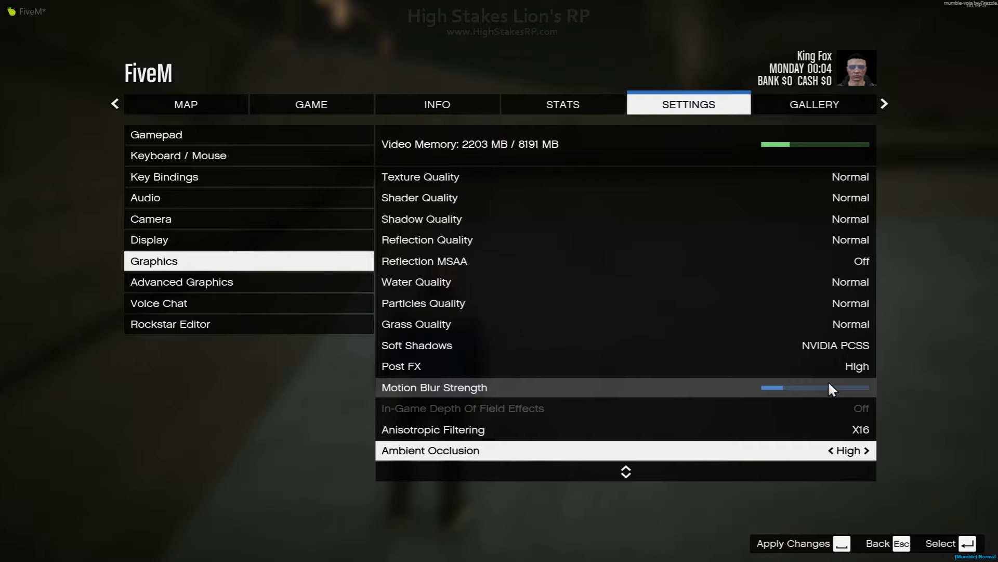
pyautogui.scroll(-3)
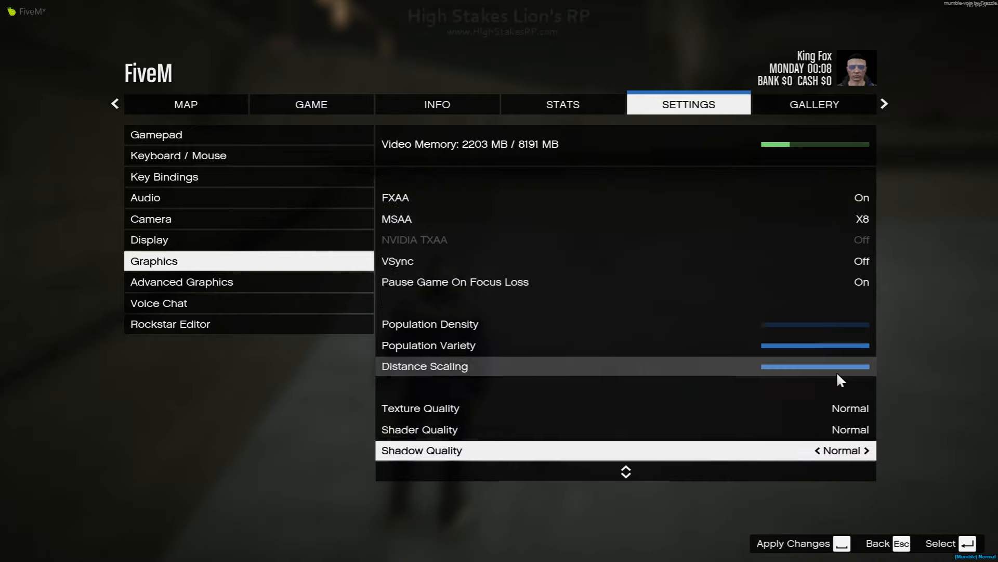
pyautogui.scroll(-3)
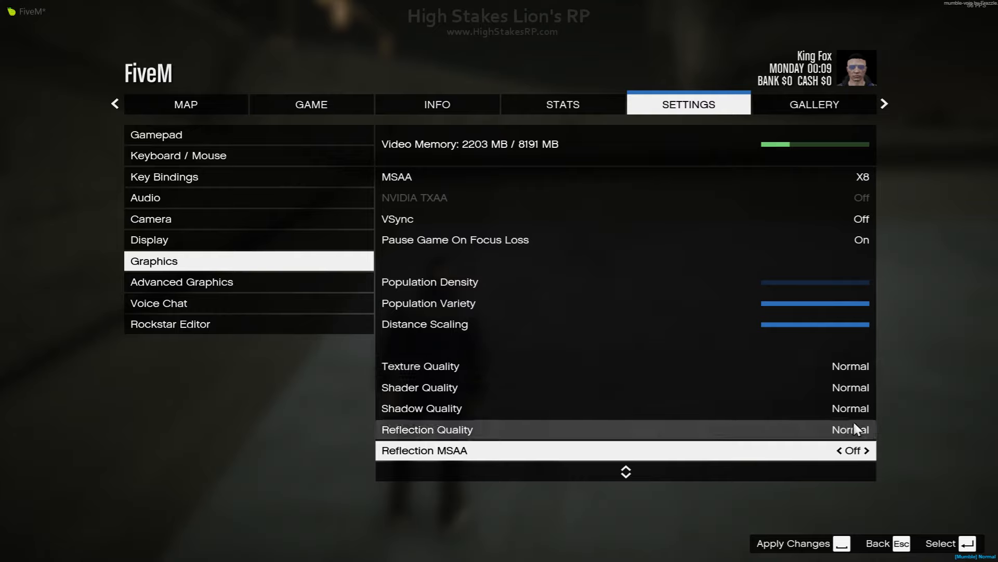
pyautogui.moveTo(615, 390)
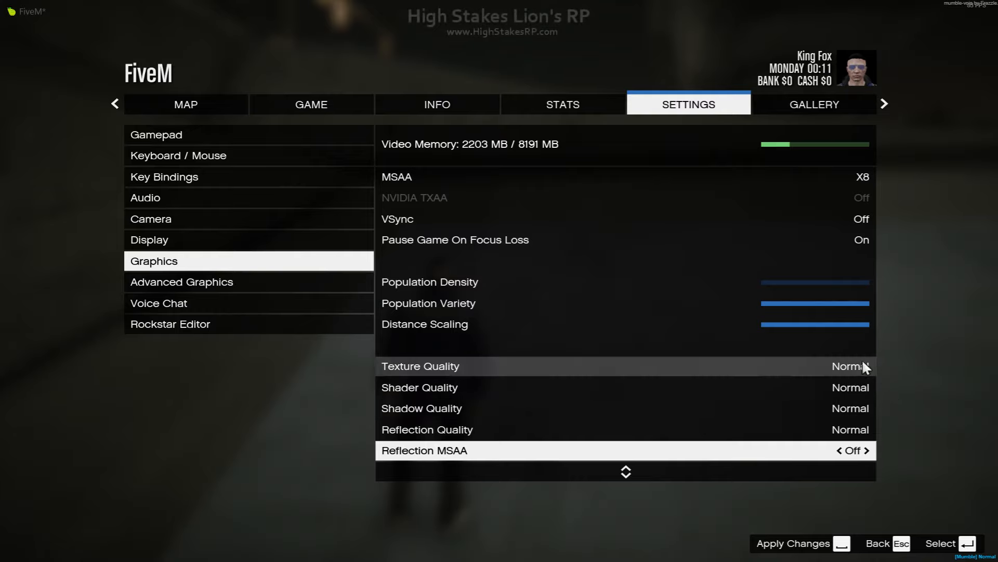
# - Apply the changes, accept the connectivity alert, and confirm restarting the game now
pyautogui.click(793, 543)
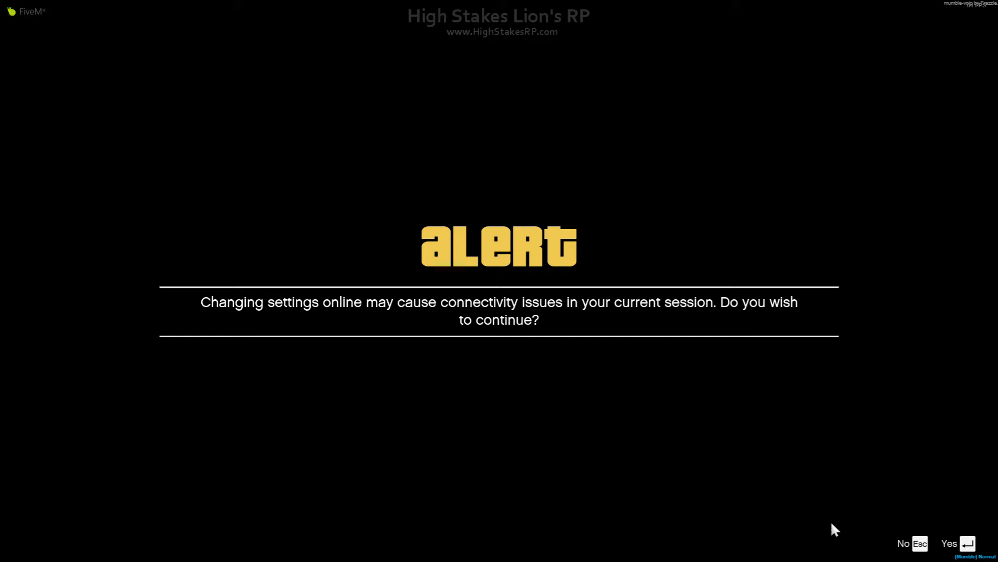
pyautogui.click(949, 543)
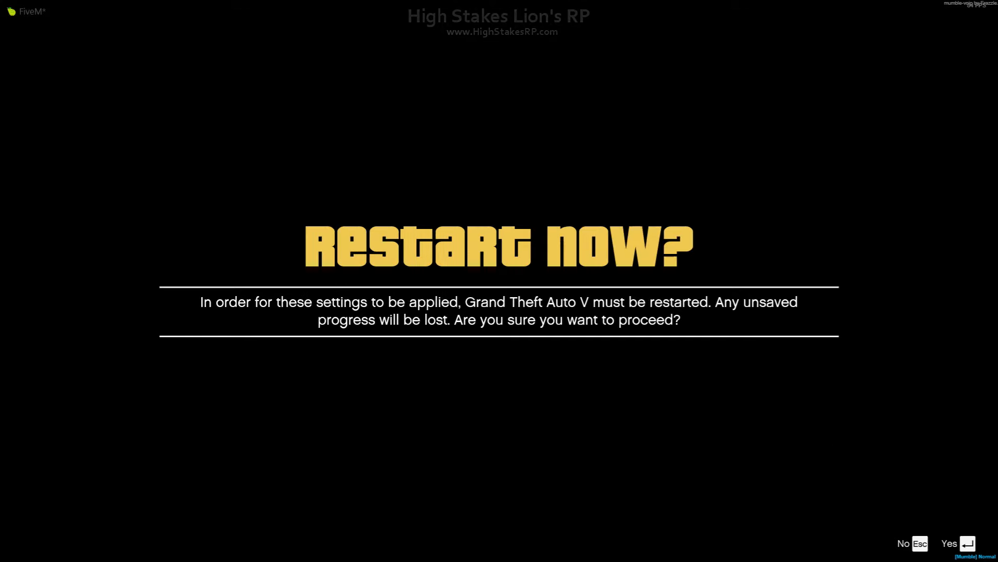
pyautogui.click(949, 543)
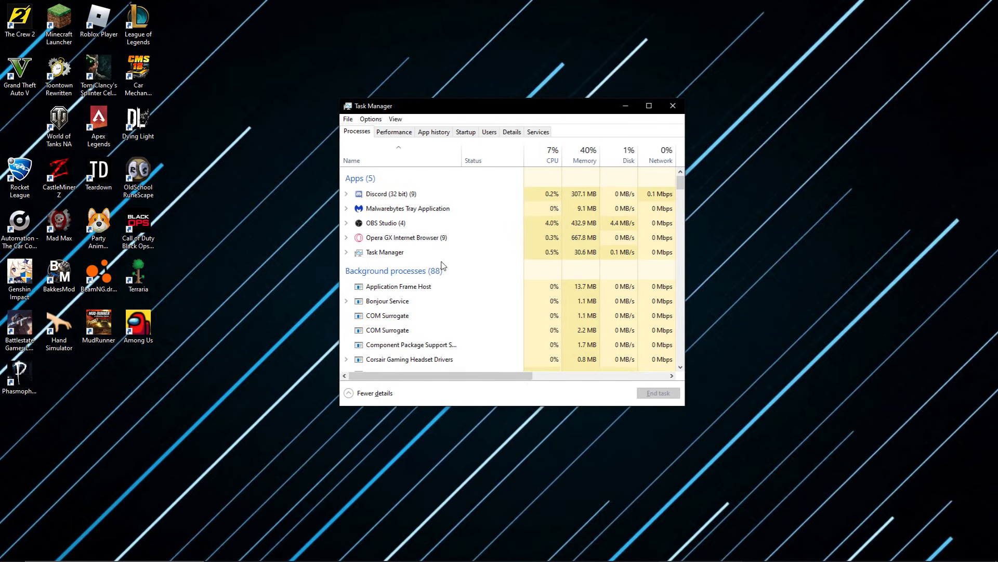
# - Move Task Manager aside and relaunch FiveM from the desktop shortcut
pyautogui.click(391, 194)
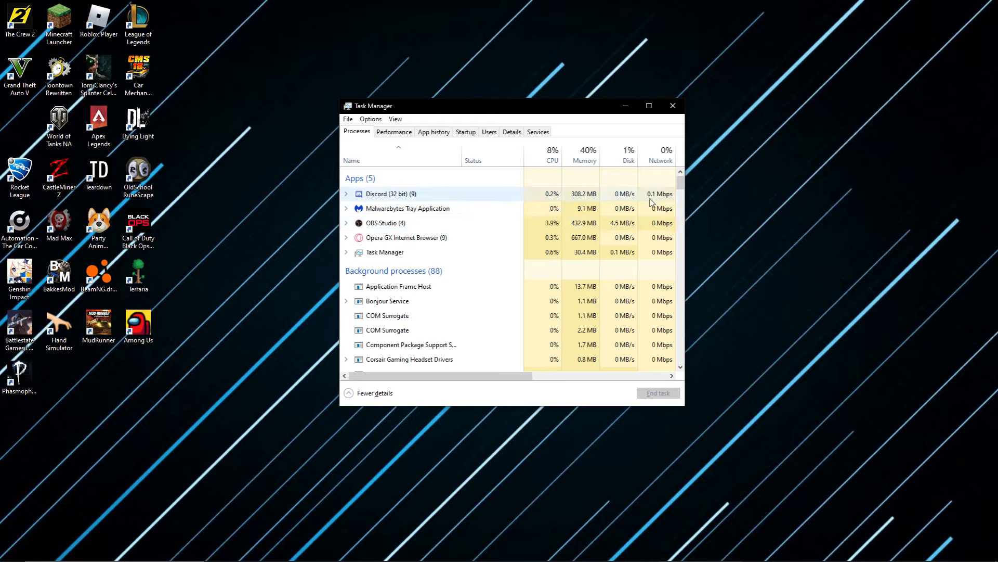
pyautogui.moveTo(236, 109)
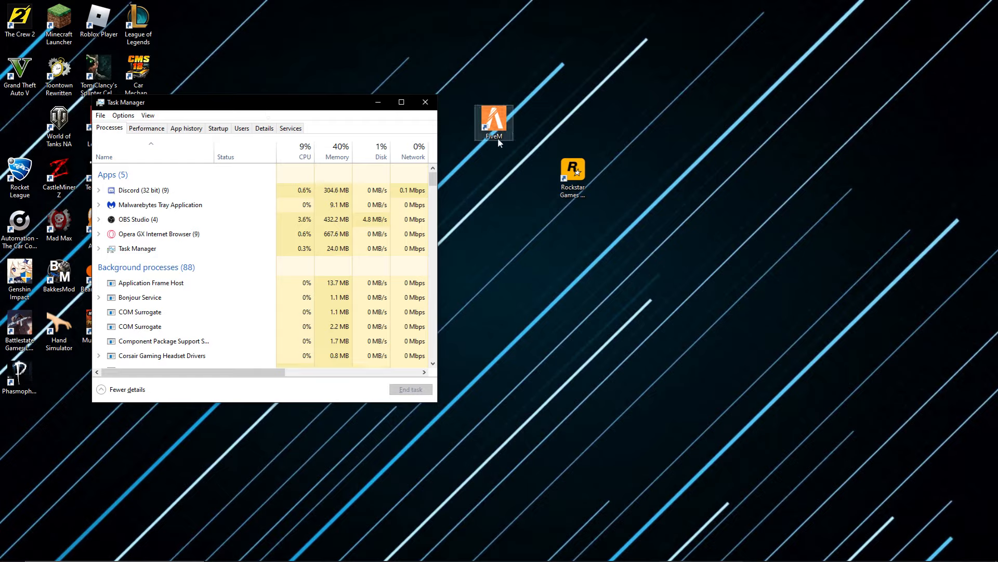
pyautogui.moveTo(554, 145)
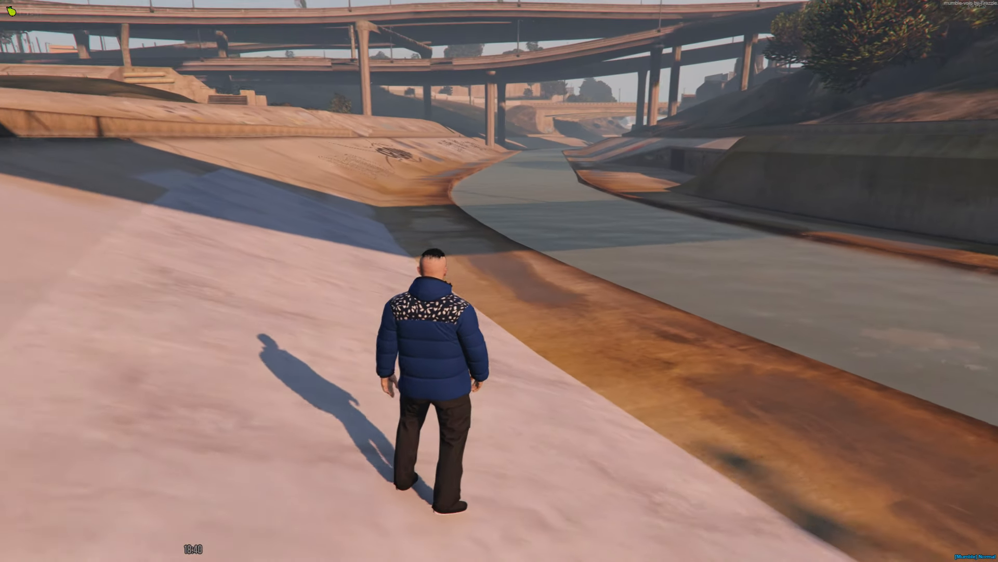
# - Leave the running game and bring Task Manager to the front
pyautogui.click(9, 551)
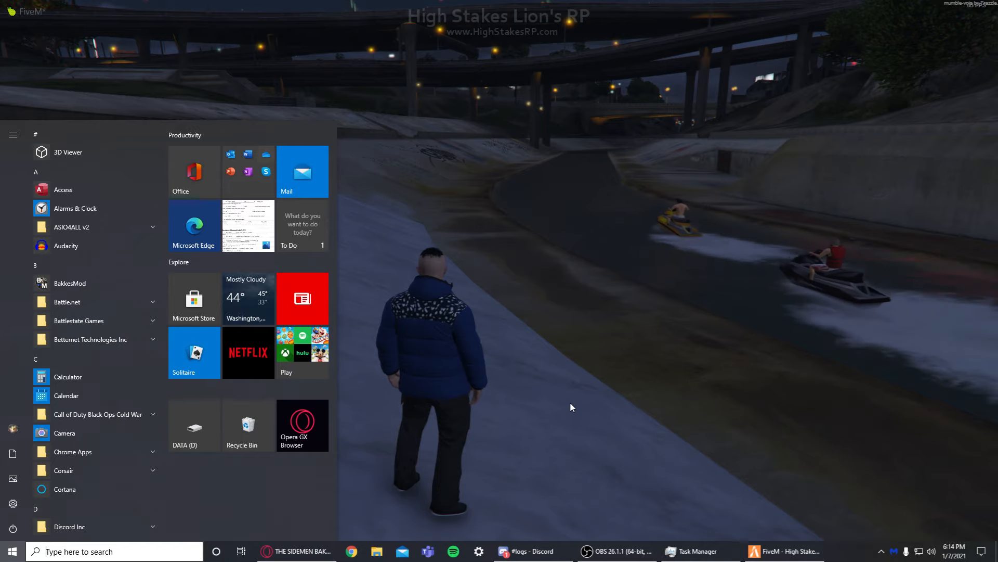
pyautogui.click(692, 551)
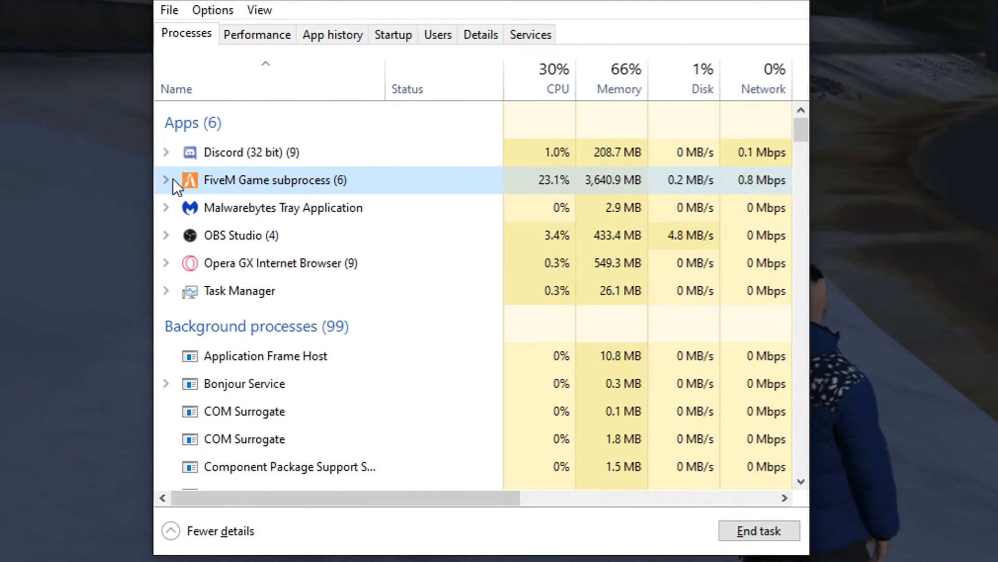
# - Expand the FiveM Game subprocess and go to details for the main FiveM process
pyautogui.click(165, 180)
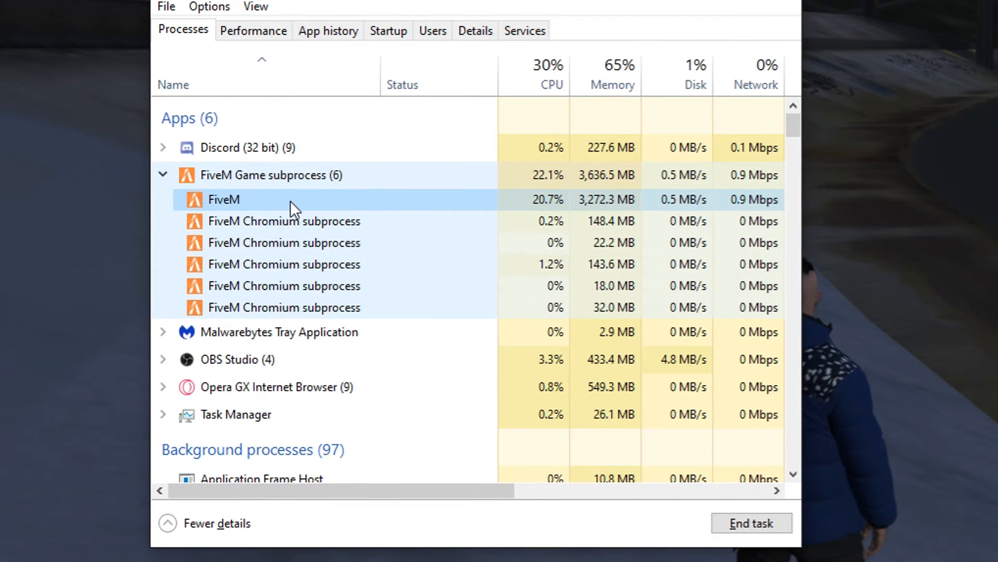
pyautogui.rightClick(222, 198)
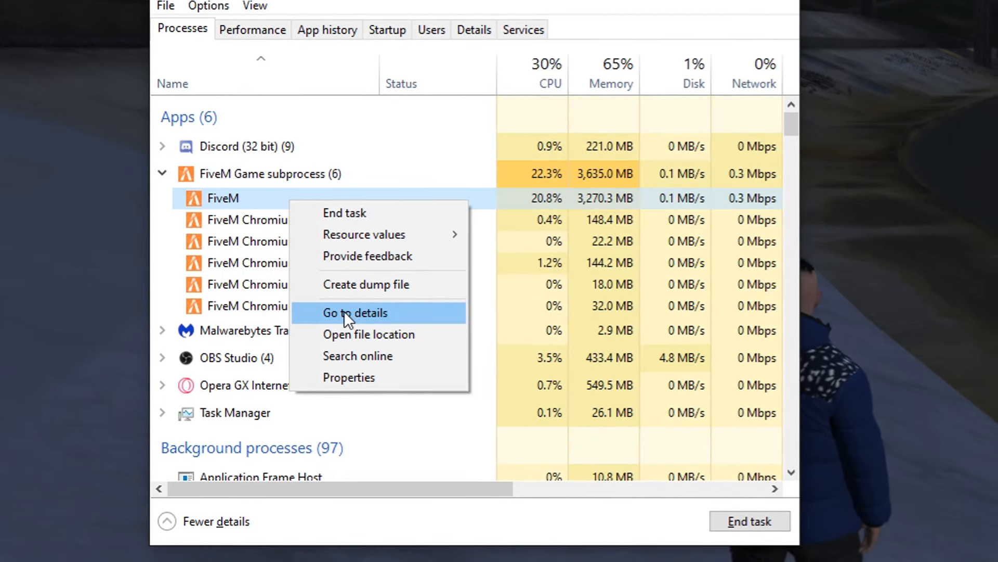
pyautogui.click(355, 313)
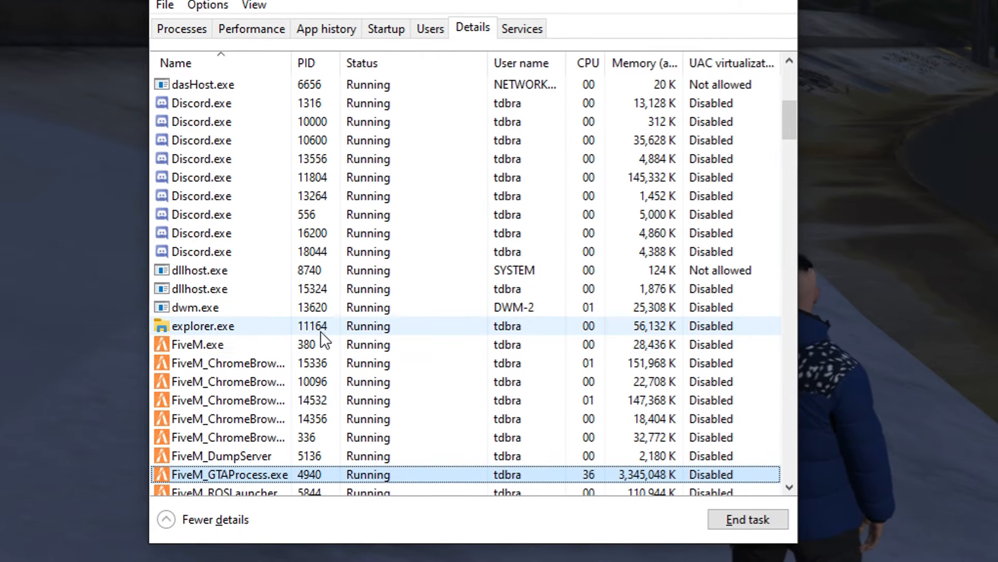
# - Set FiveM_GTAProcess.exe priority to High, confirm the change, and close Task Manager
pyautogui.scroll(-3)
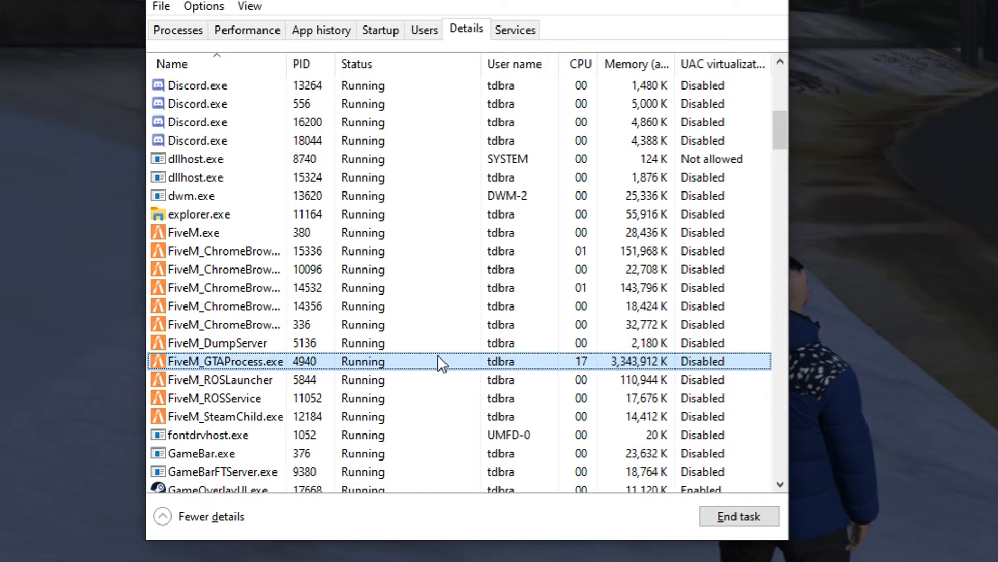
pyautogui.moveTo(309, 376)
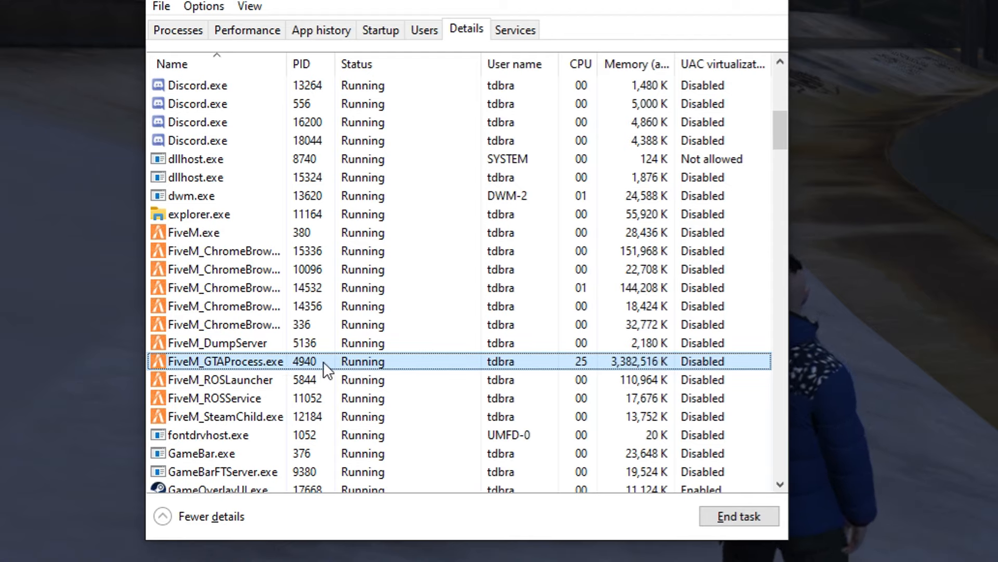
pyautogui.rightClick(229, 361)
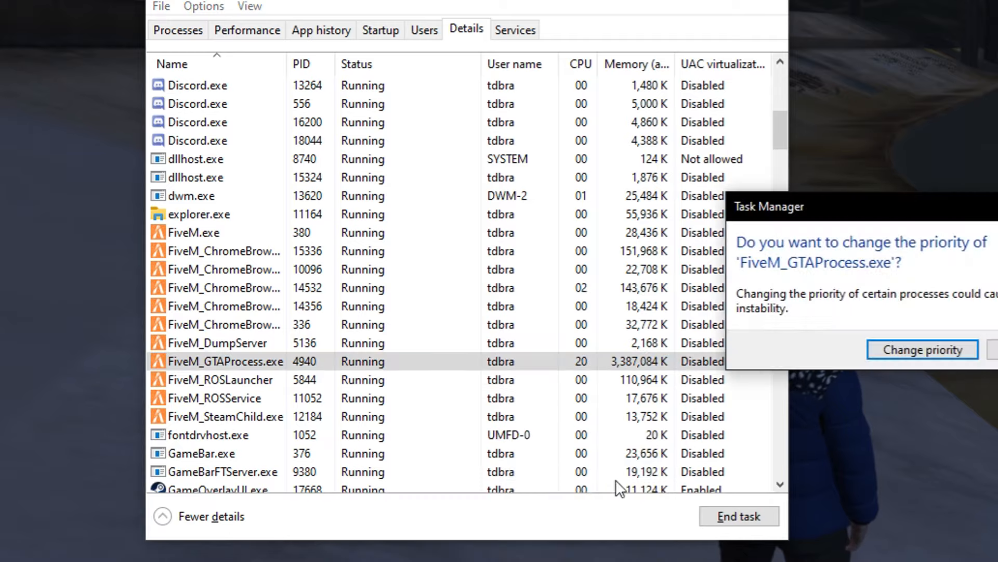
pyautogui.click(920, 349)
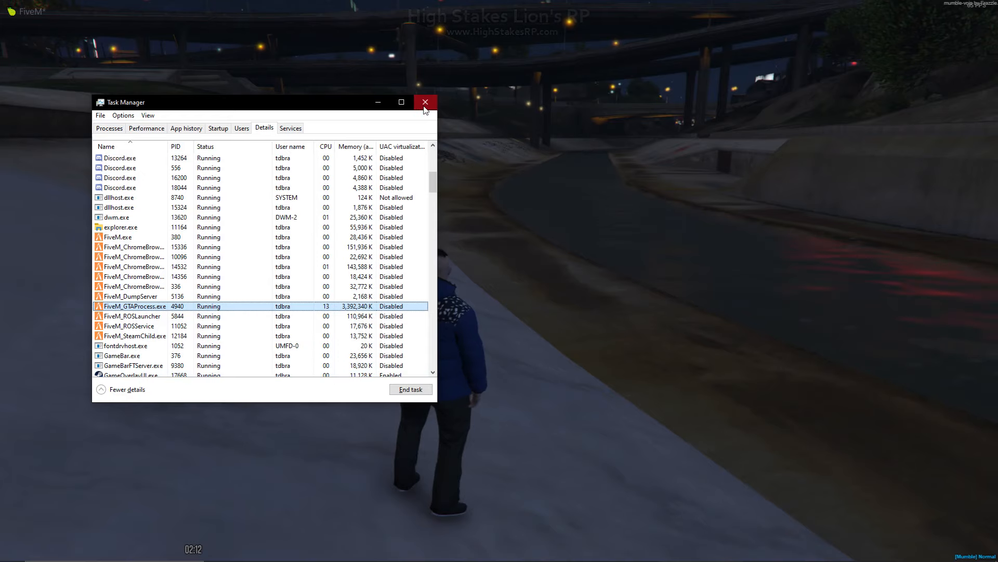
pyautogui.click(424, 102)
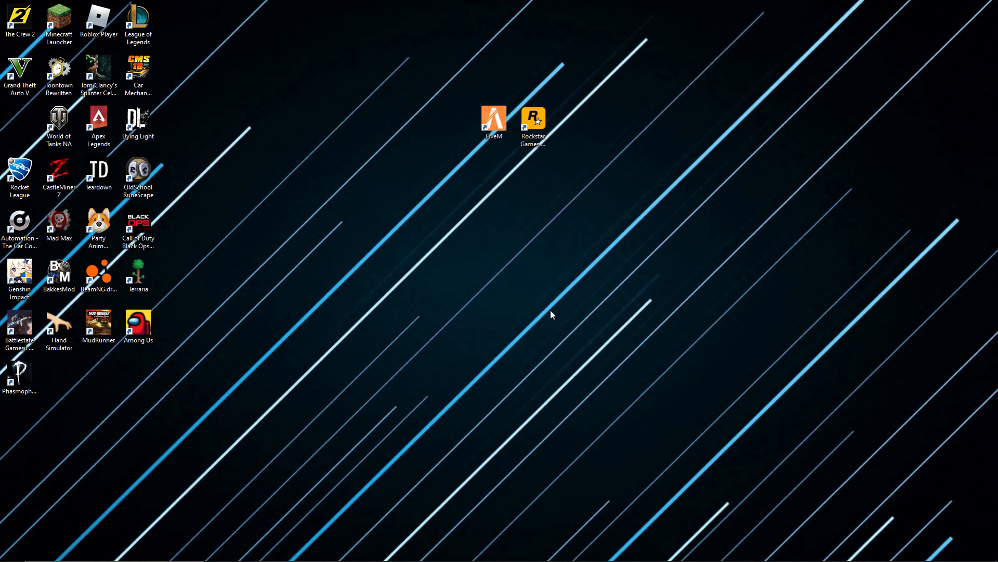
pyautogui.moveTo(469, 306)
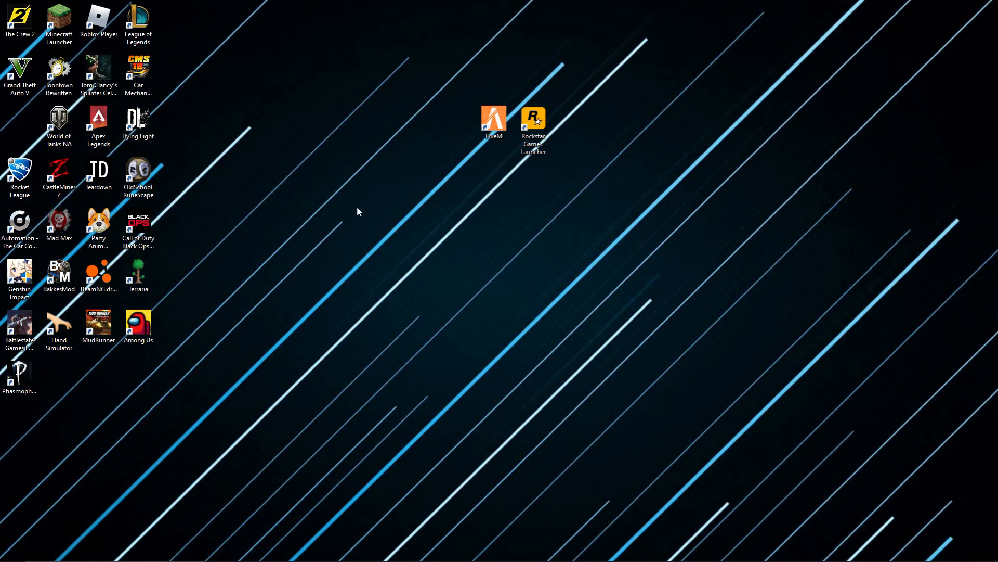
pyautogui.moveTo(324, 231)
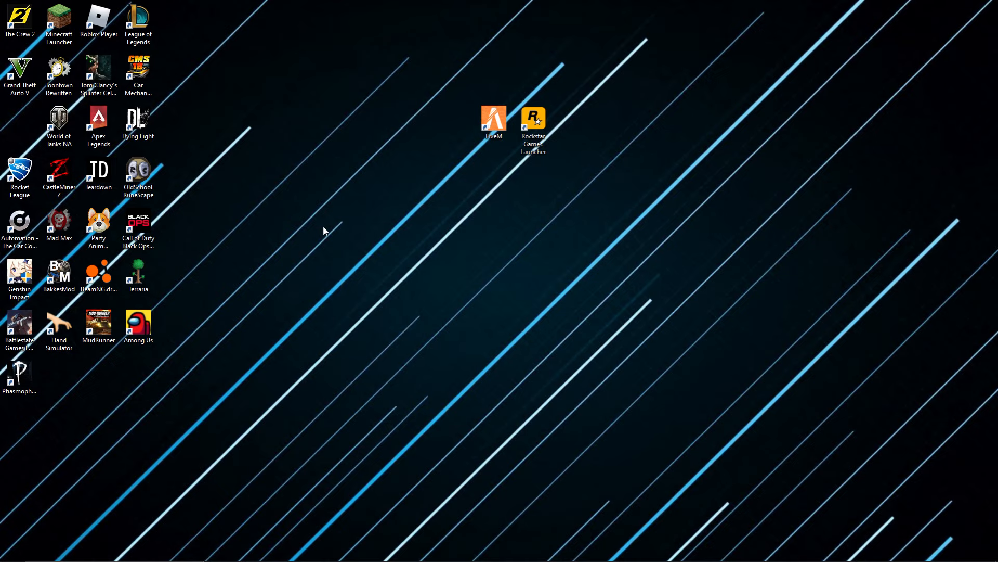
pyautogui.moveTo(247, 244)
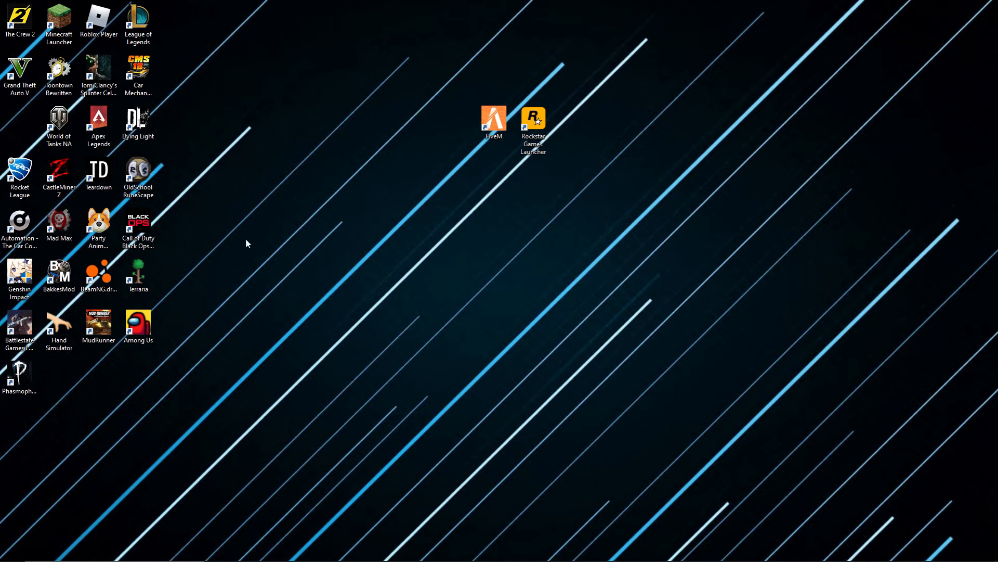
pyautogui.moveTo(228, 213)
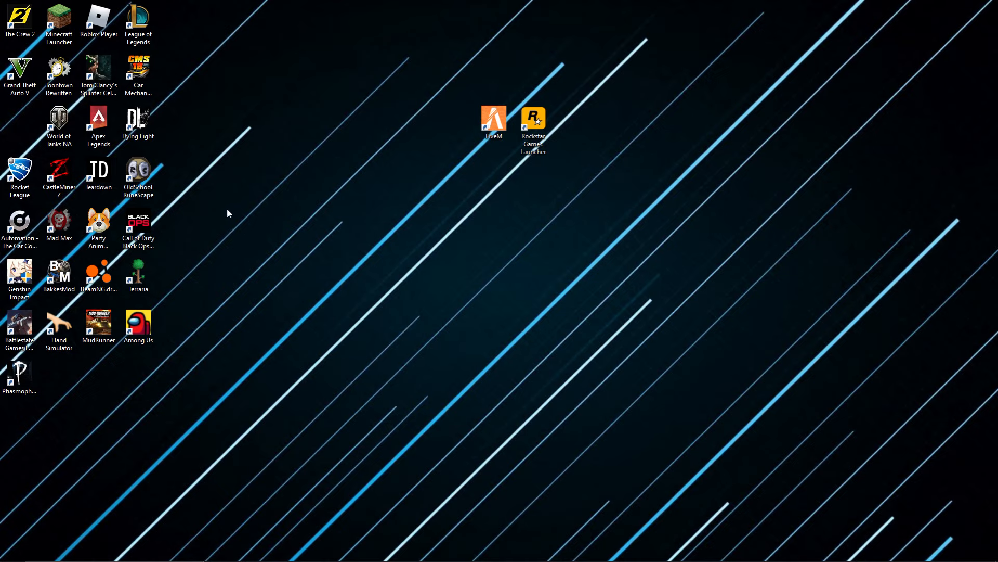